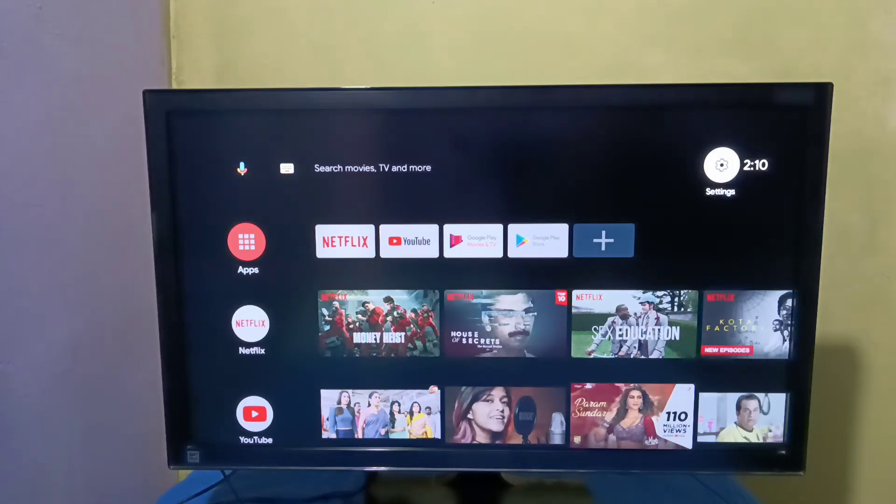
# Step: Open Android TV Settings from the gear icon on the home screen
pyautogui.click(721, 164)
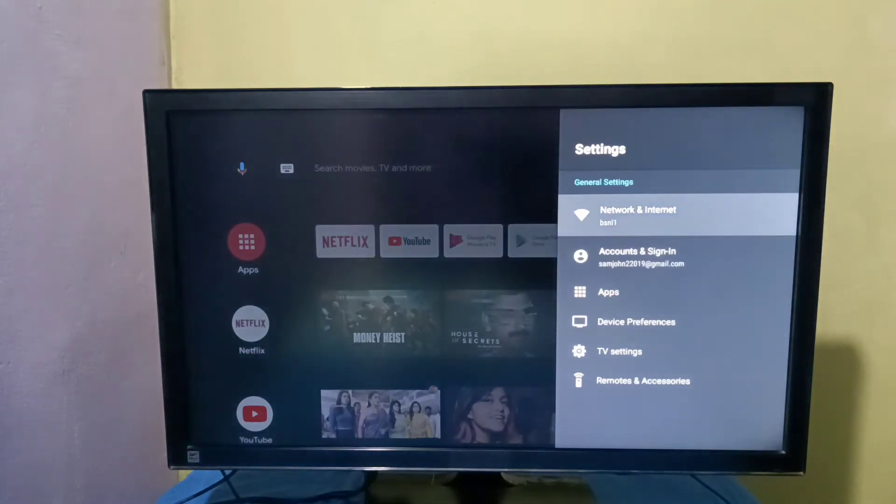
# Step: Check the bsnl1 network's IP address 192.168.1.6 and MAC address, then exit Settings
pyautogui.click(639, 216)
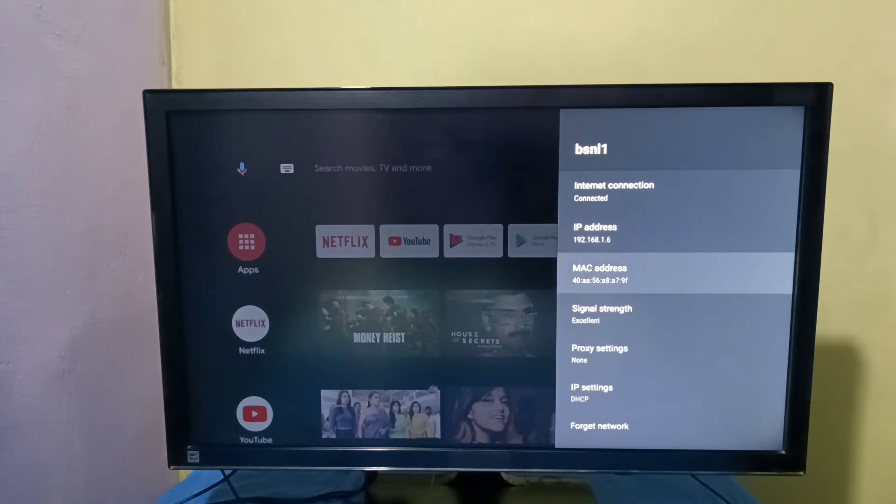
pyautogui.press('up')
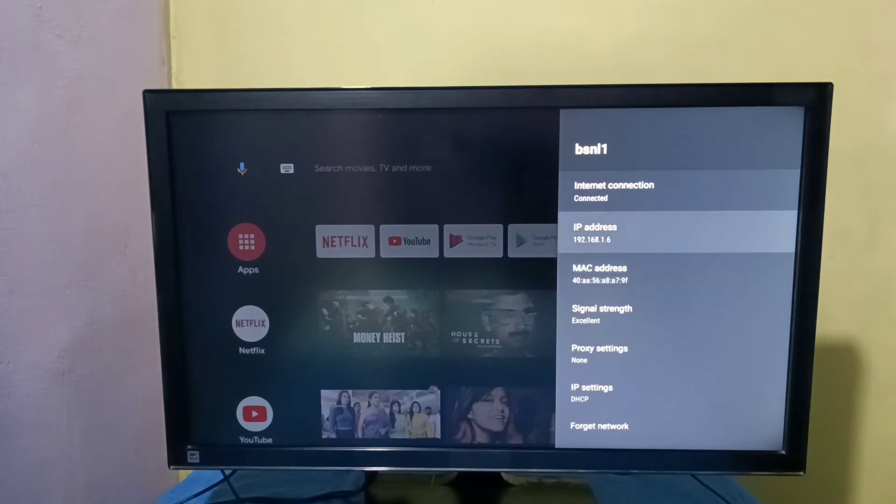
pyautogui.press('Back')
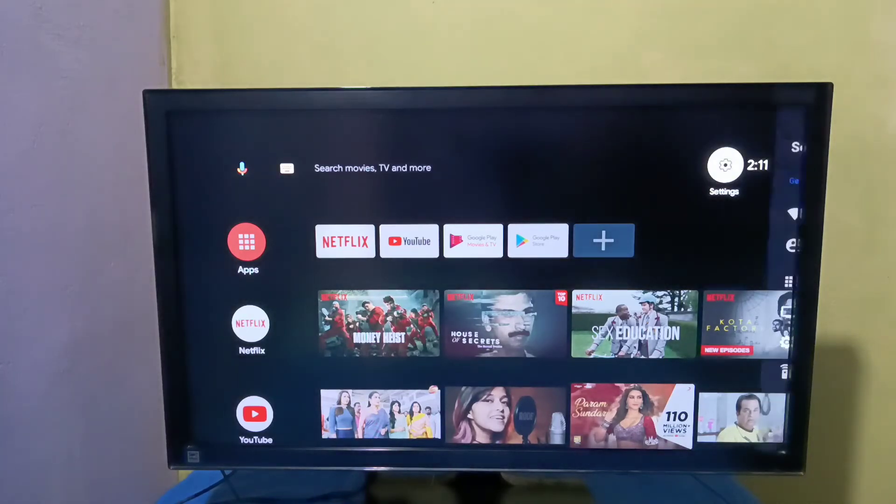
# Step: Reopen Settings and go to Device Preferences > About
pyautogui.click(724, 165)
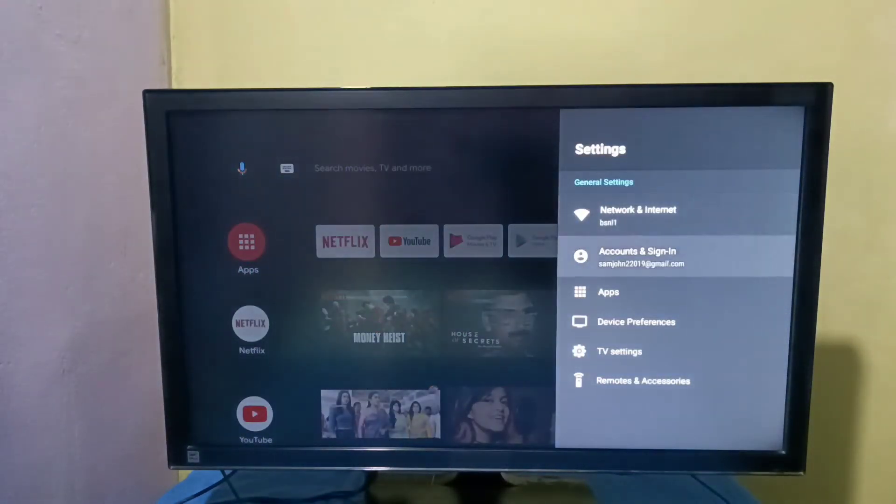
pyautogui.click(636, 322)
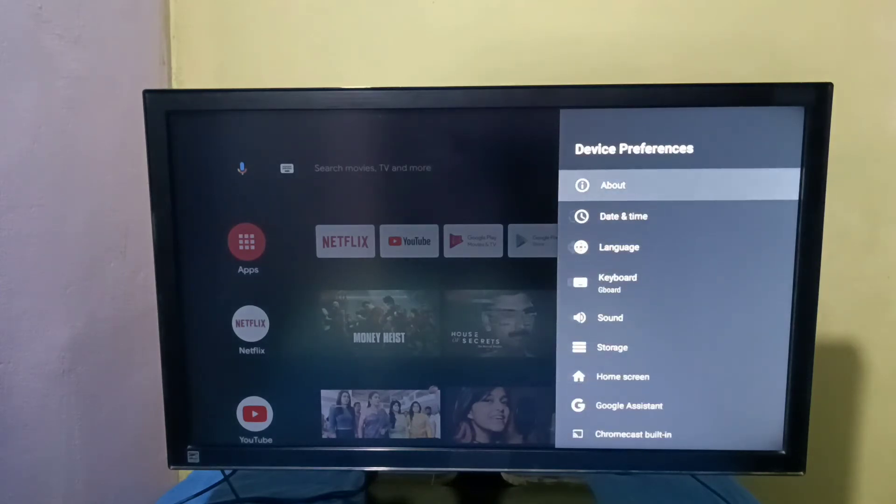
pyautogui.click(612, 185)
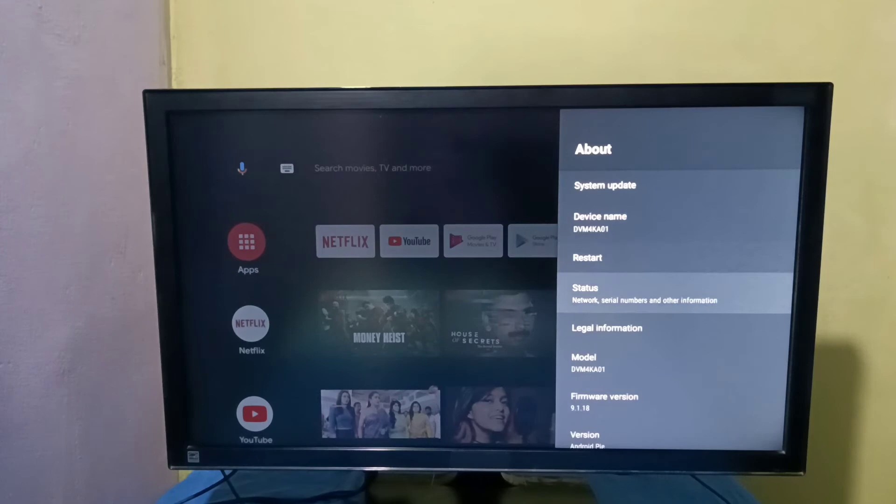